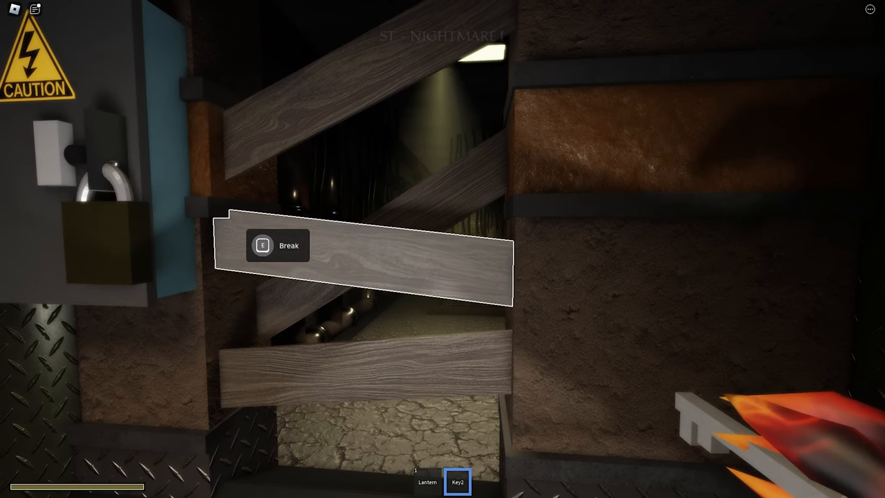
Break the wooden planks boarding the passage to reach the barred door
{"action": "key", "text": "e"}
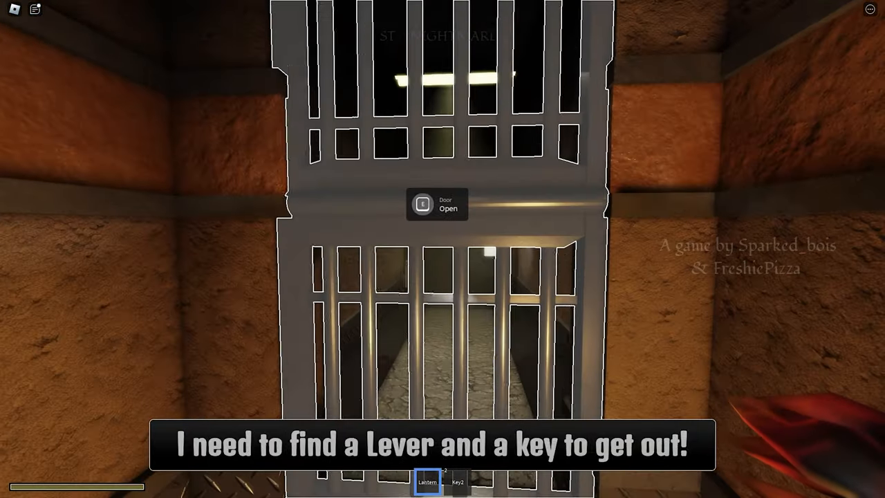
{"action": "key", "text": "e"}
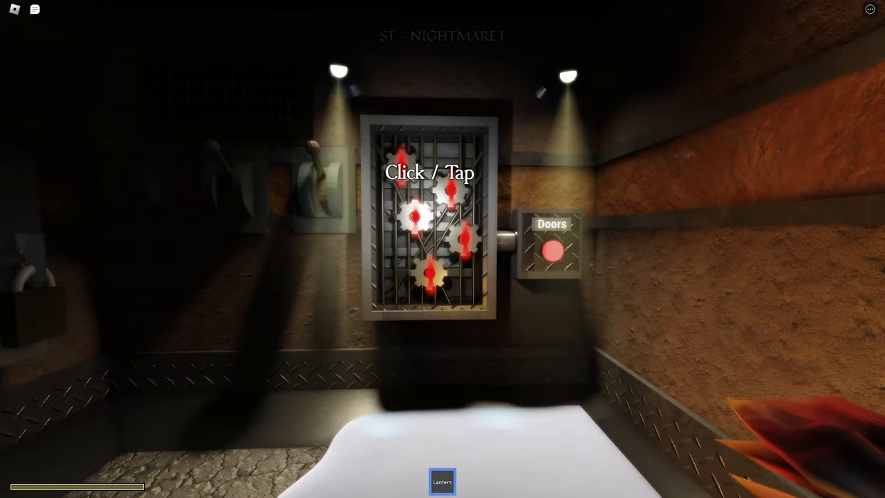
Turn the gears on the Doors power box panel
{"action": "left_click", "coordinate": [429, 221]}
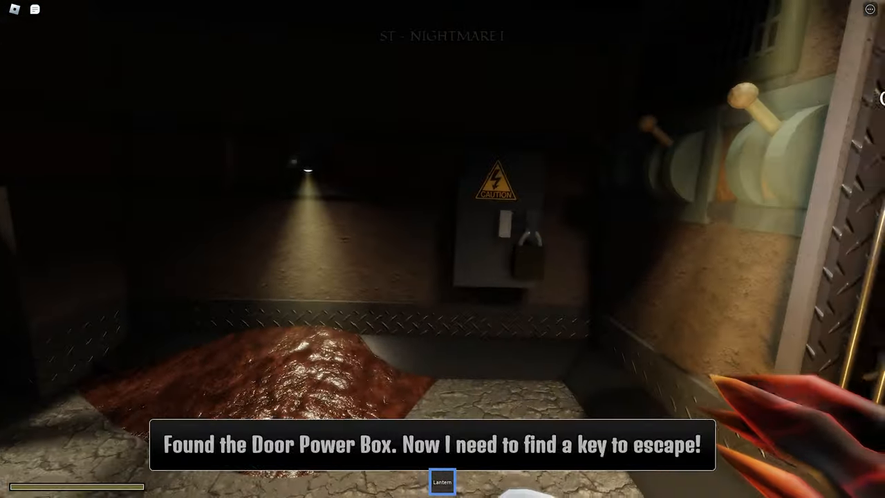